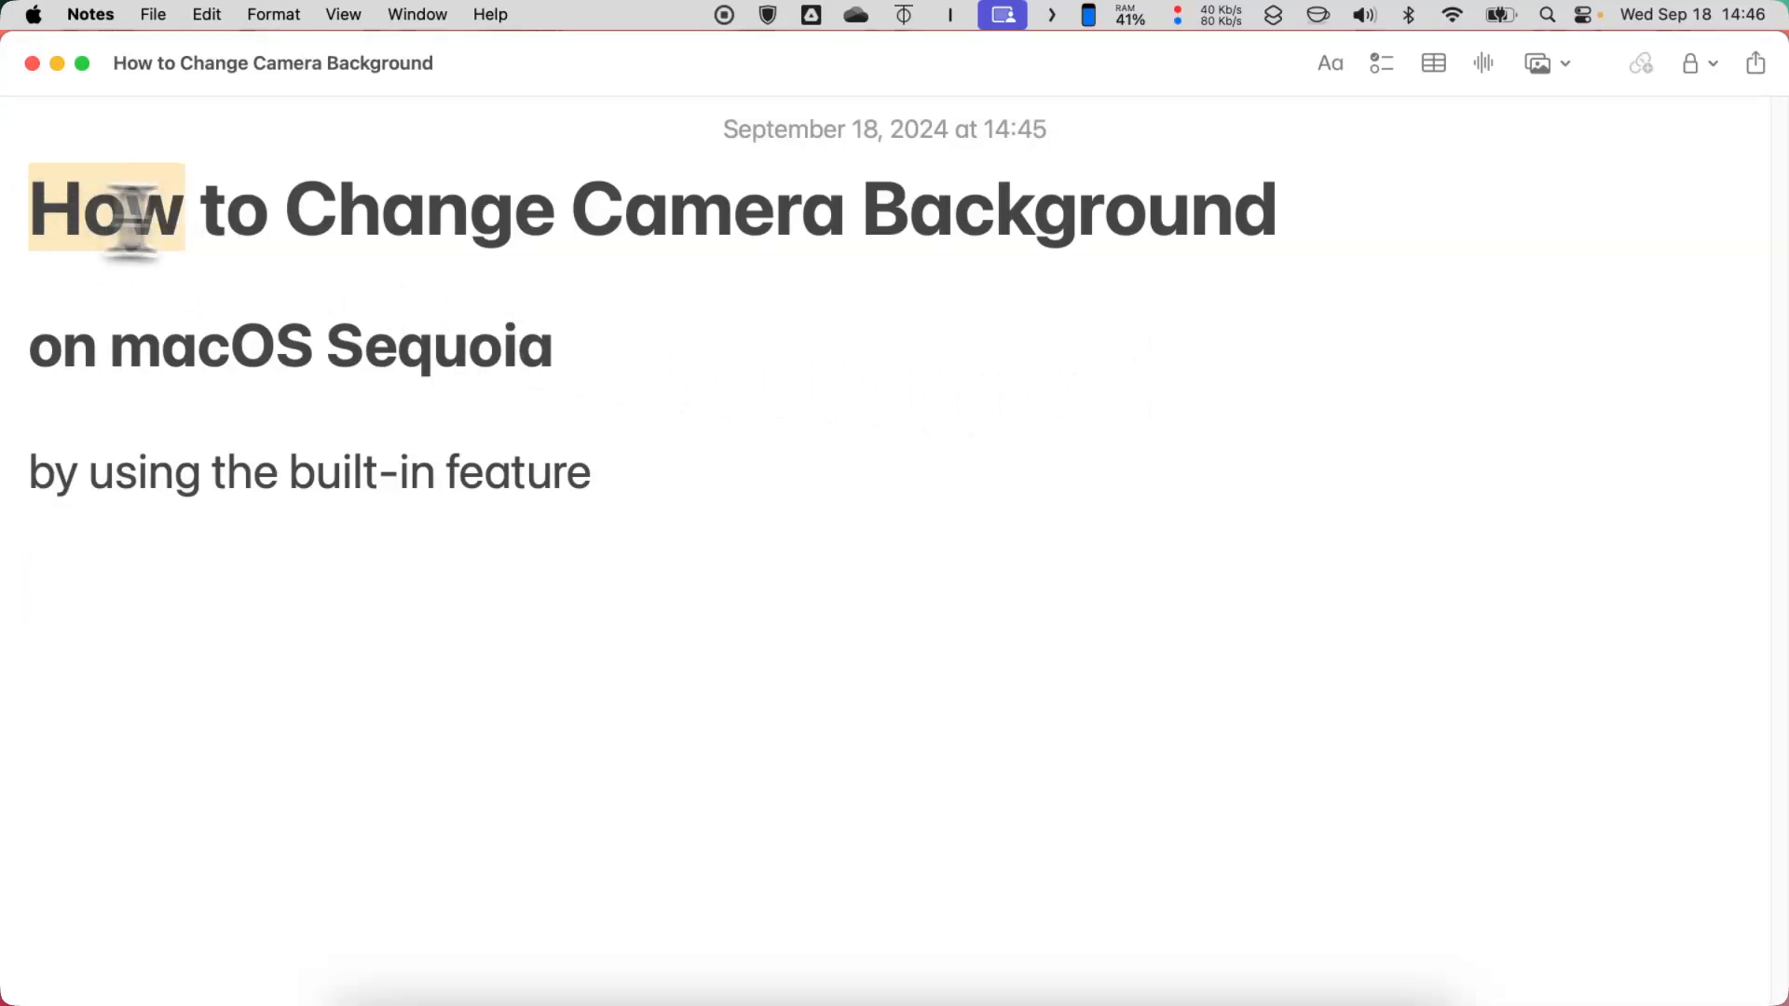
Select across the tutorial title note before switching to QuickTime Player
left_click_drag(68, 208, 1255, 208)
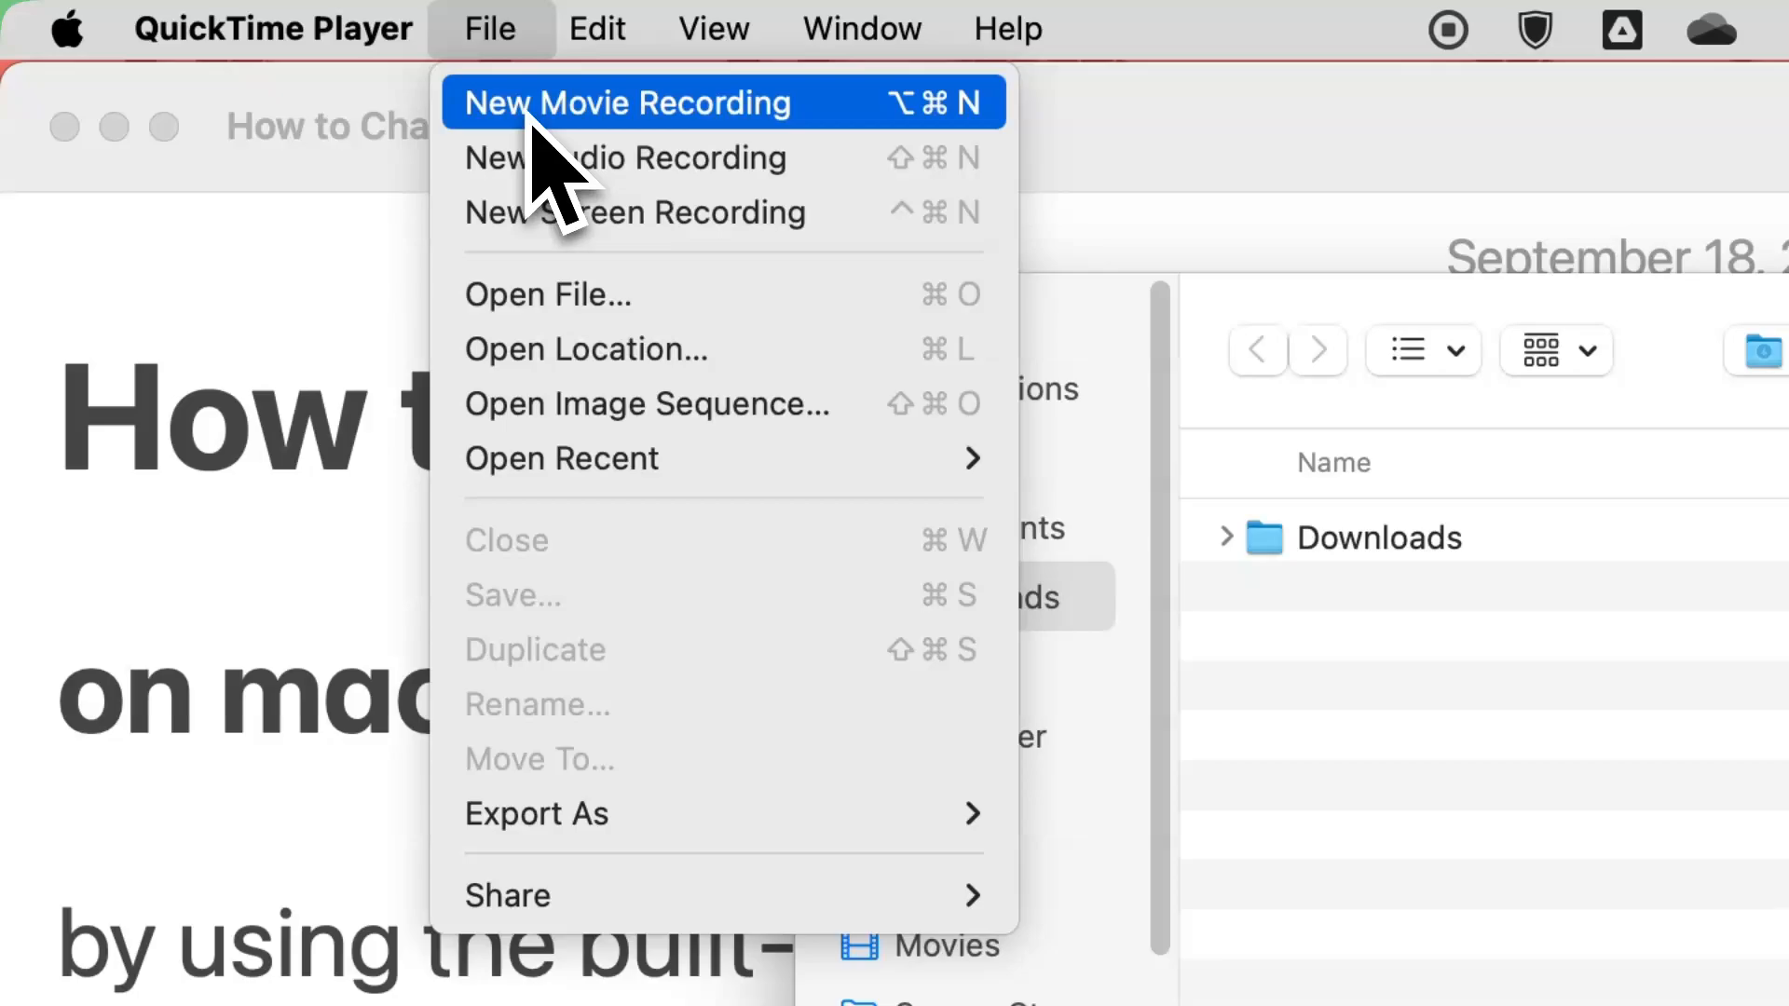
Start a new movie recording so the live webcam preview appears
left_click(623, 102)
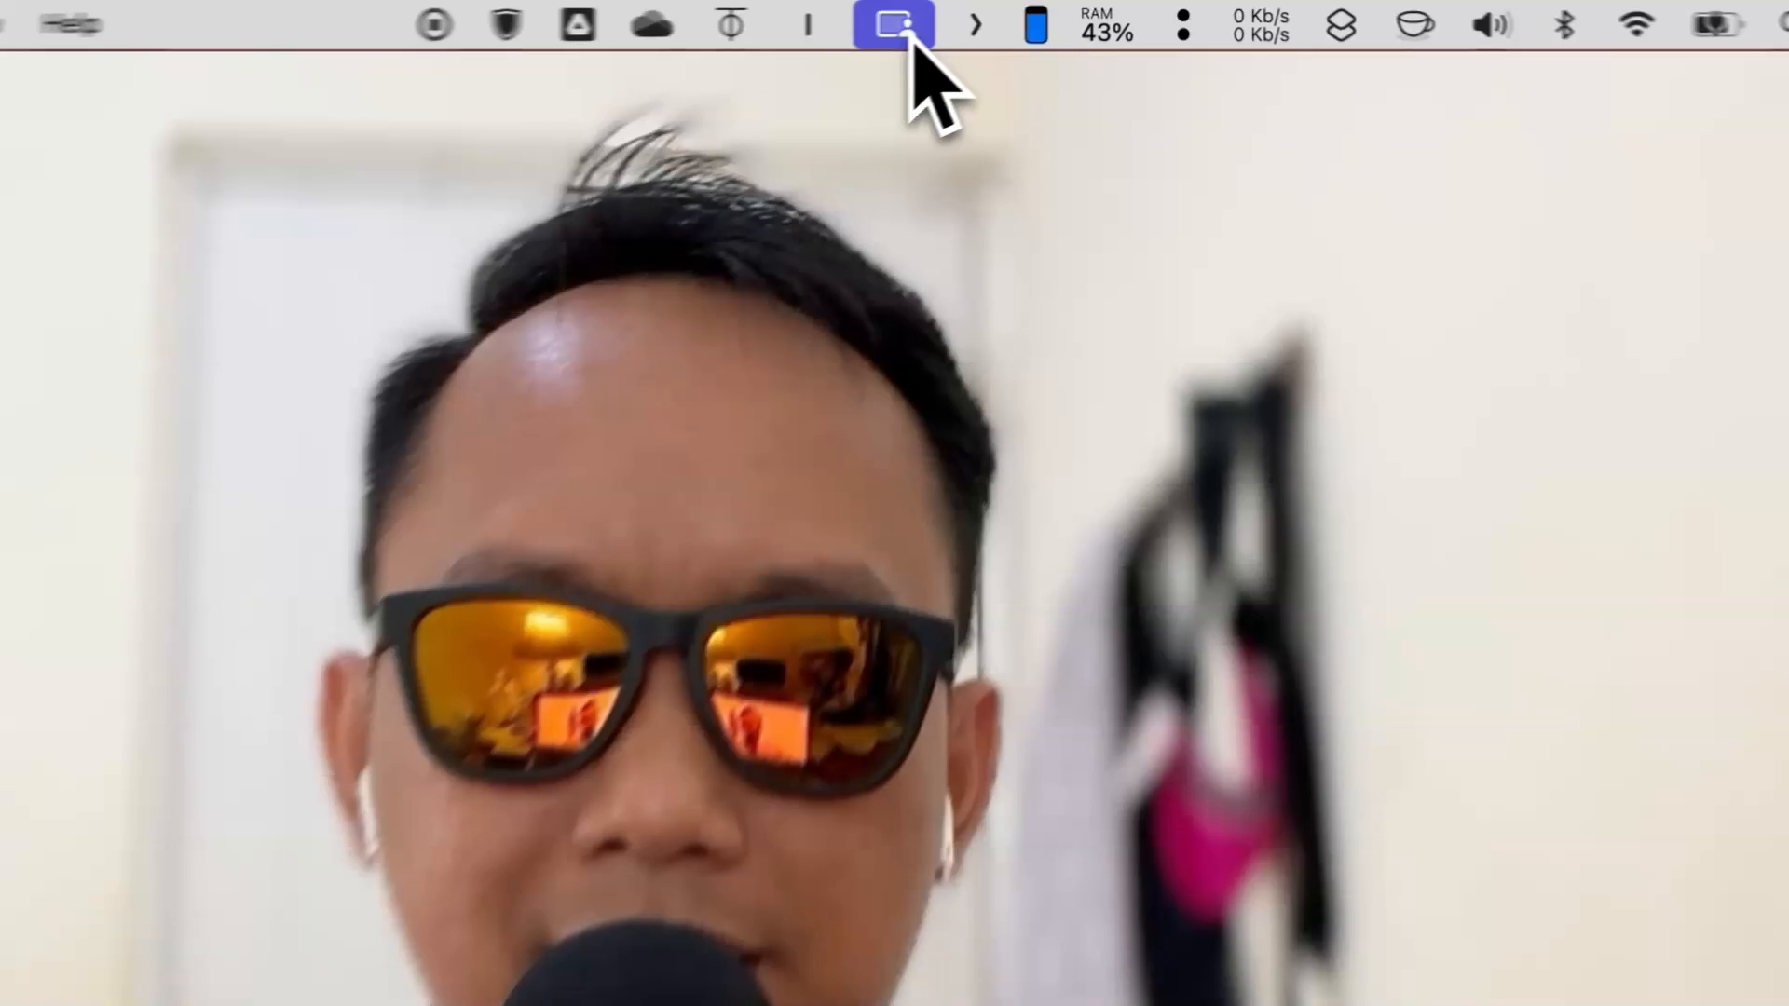
Enable a virtual Background from Video Effects and show the Apple landscape photo backdrops
left_click(894, 26)
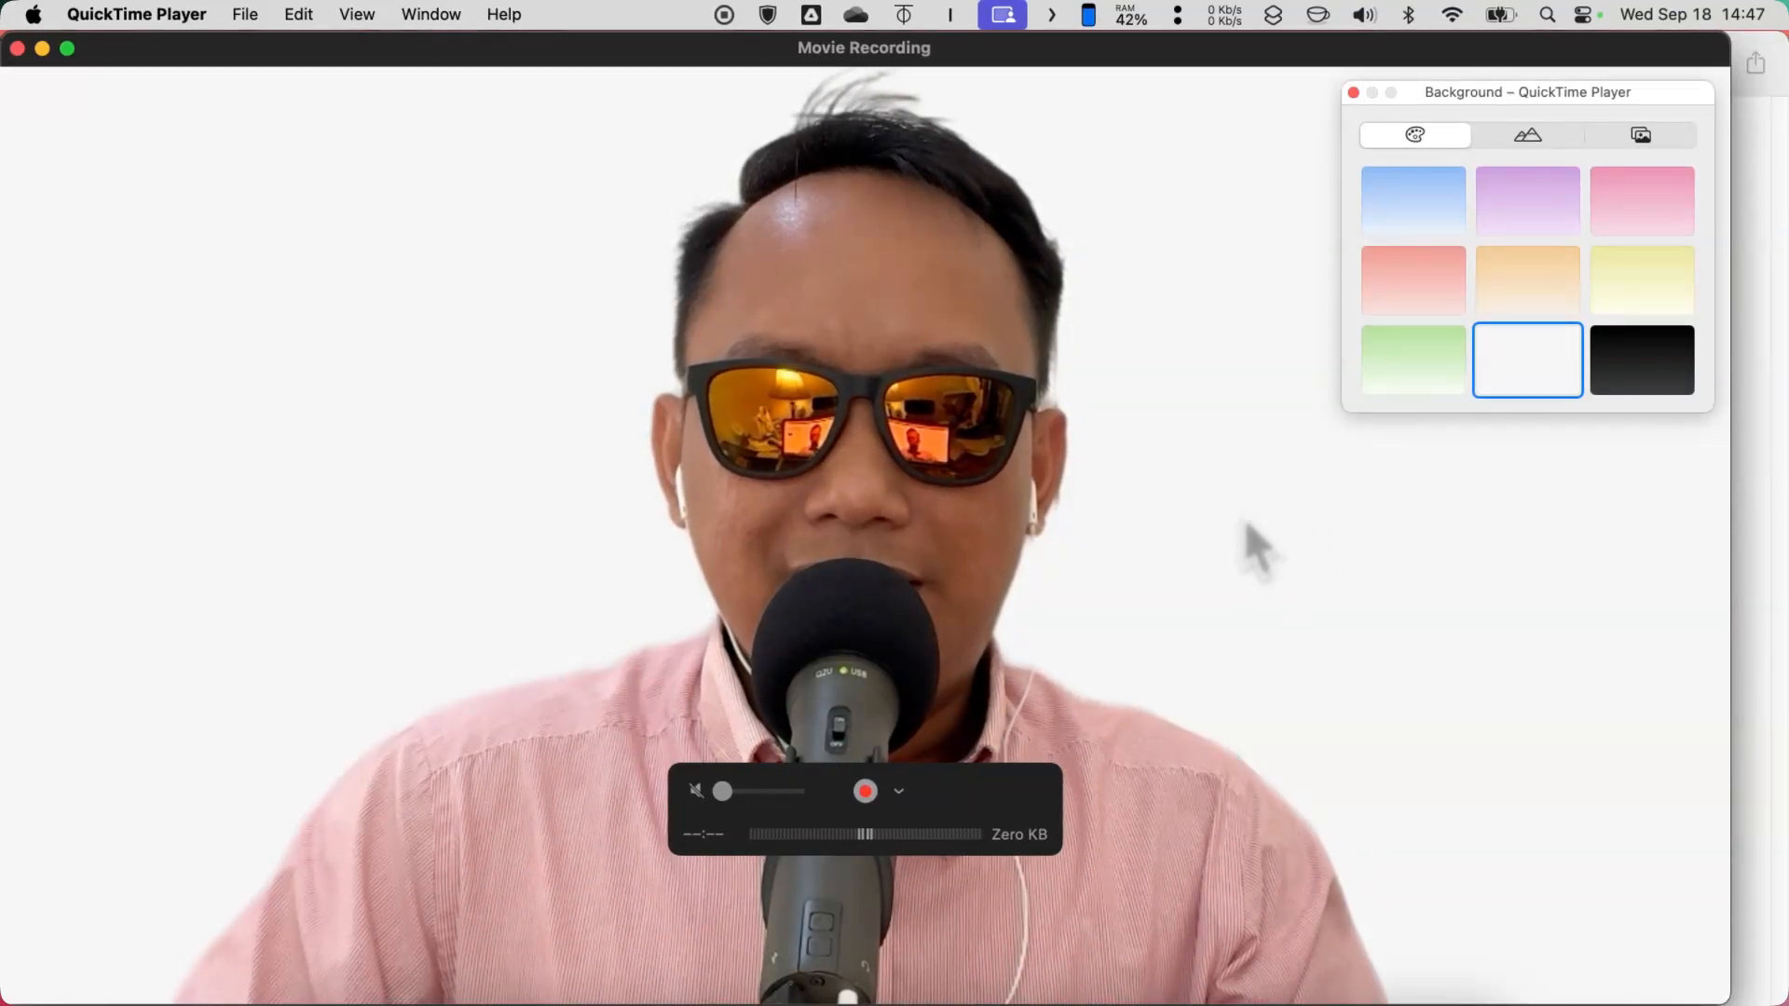
mouse_move(1306, 542)
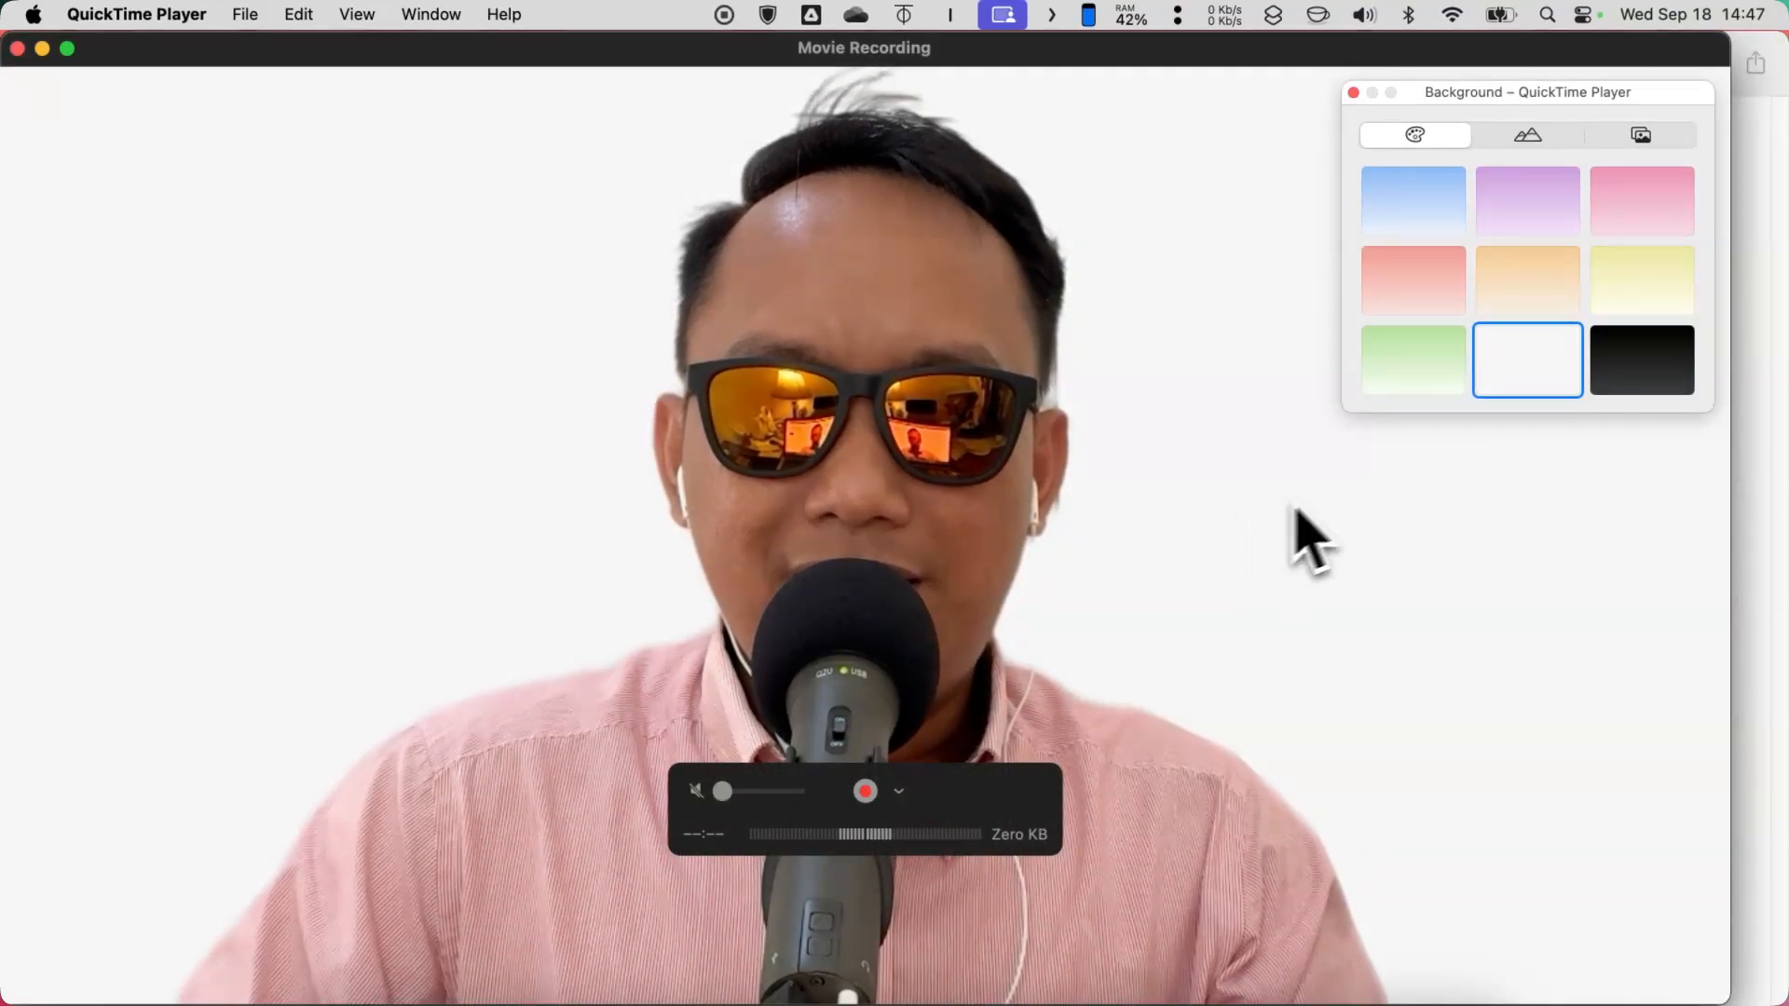
left_click(1528, 134)
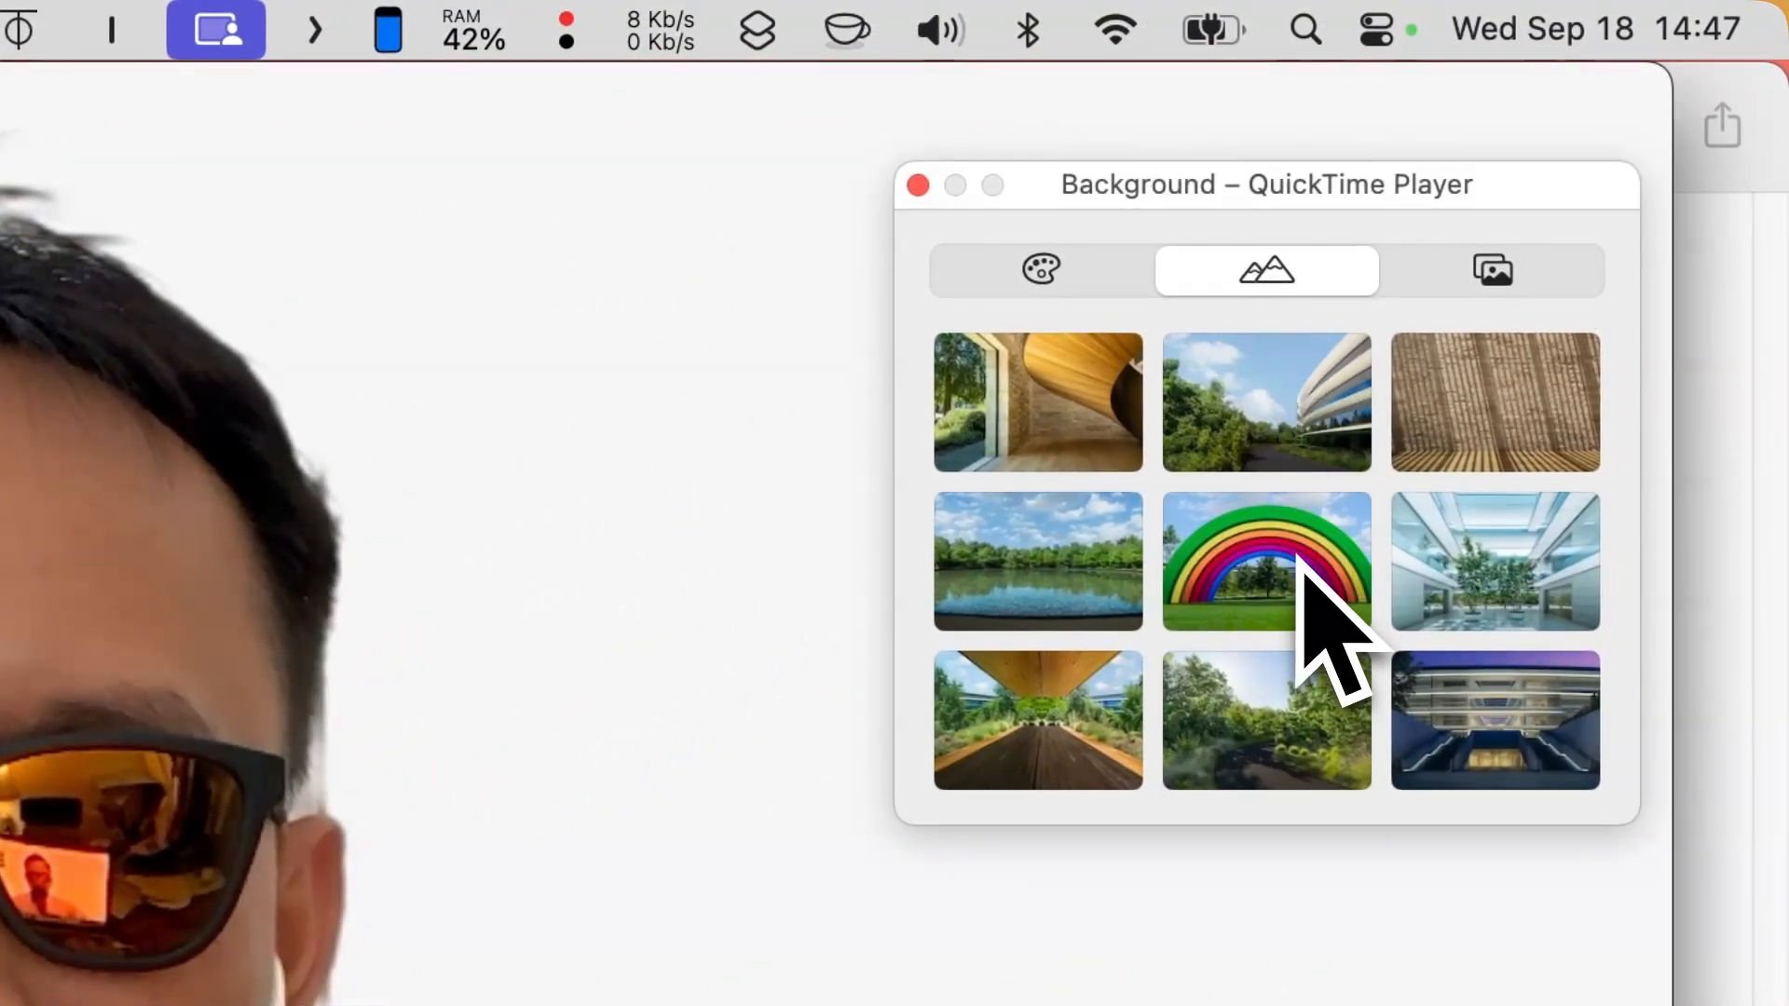
Try the rainbow, wooden walkway, glass building and woven wood backgrounds, then show custom image slots
left_click(1265, 560)
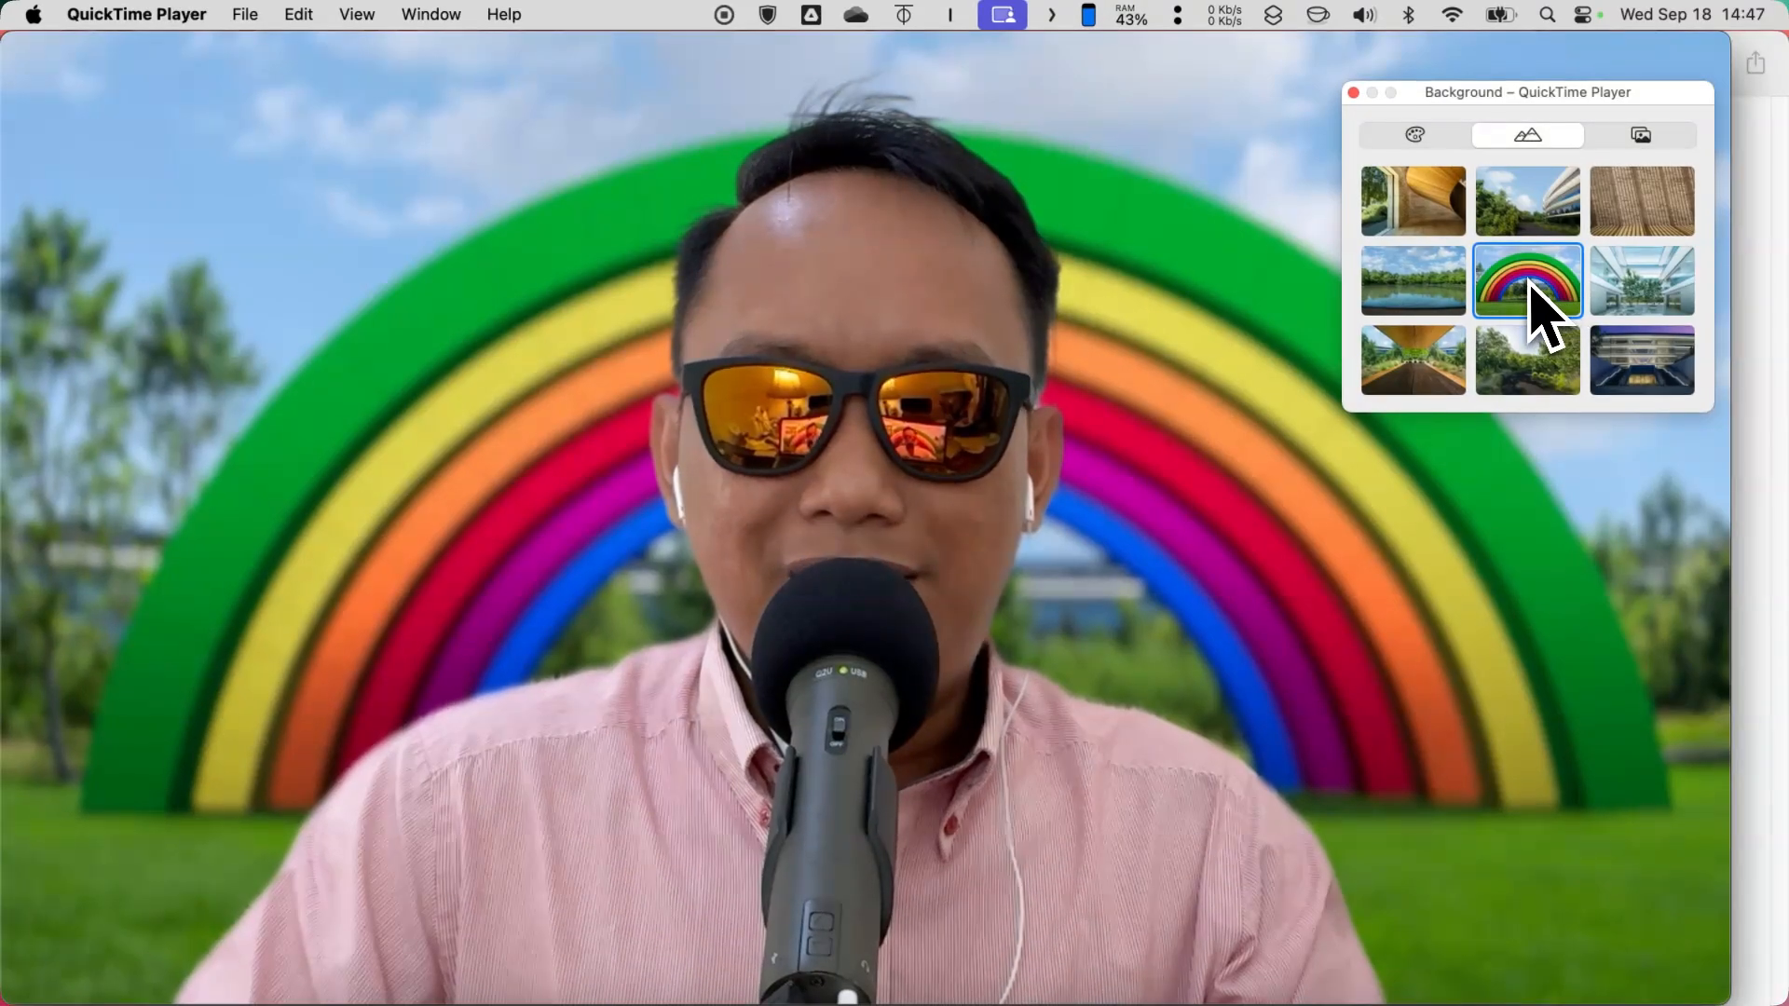
left_click(1412, 201)
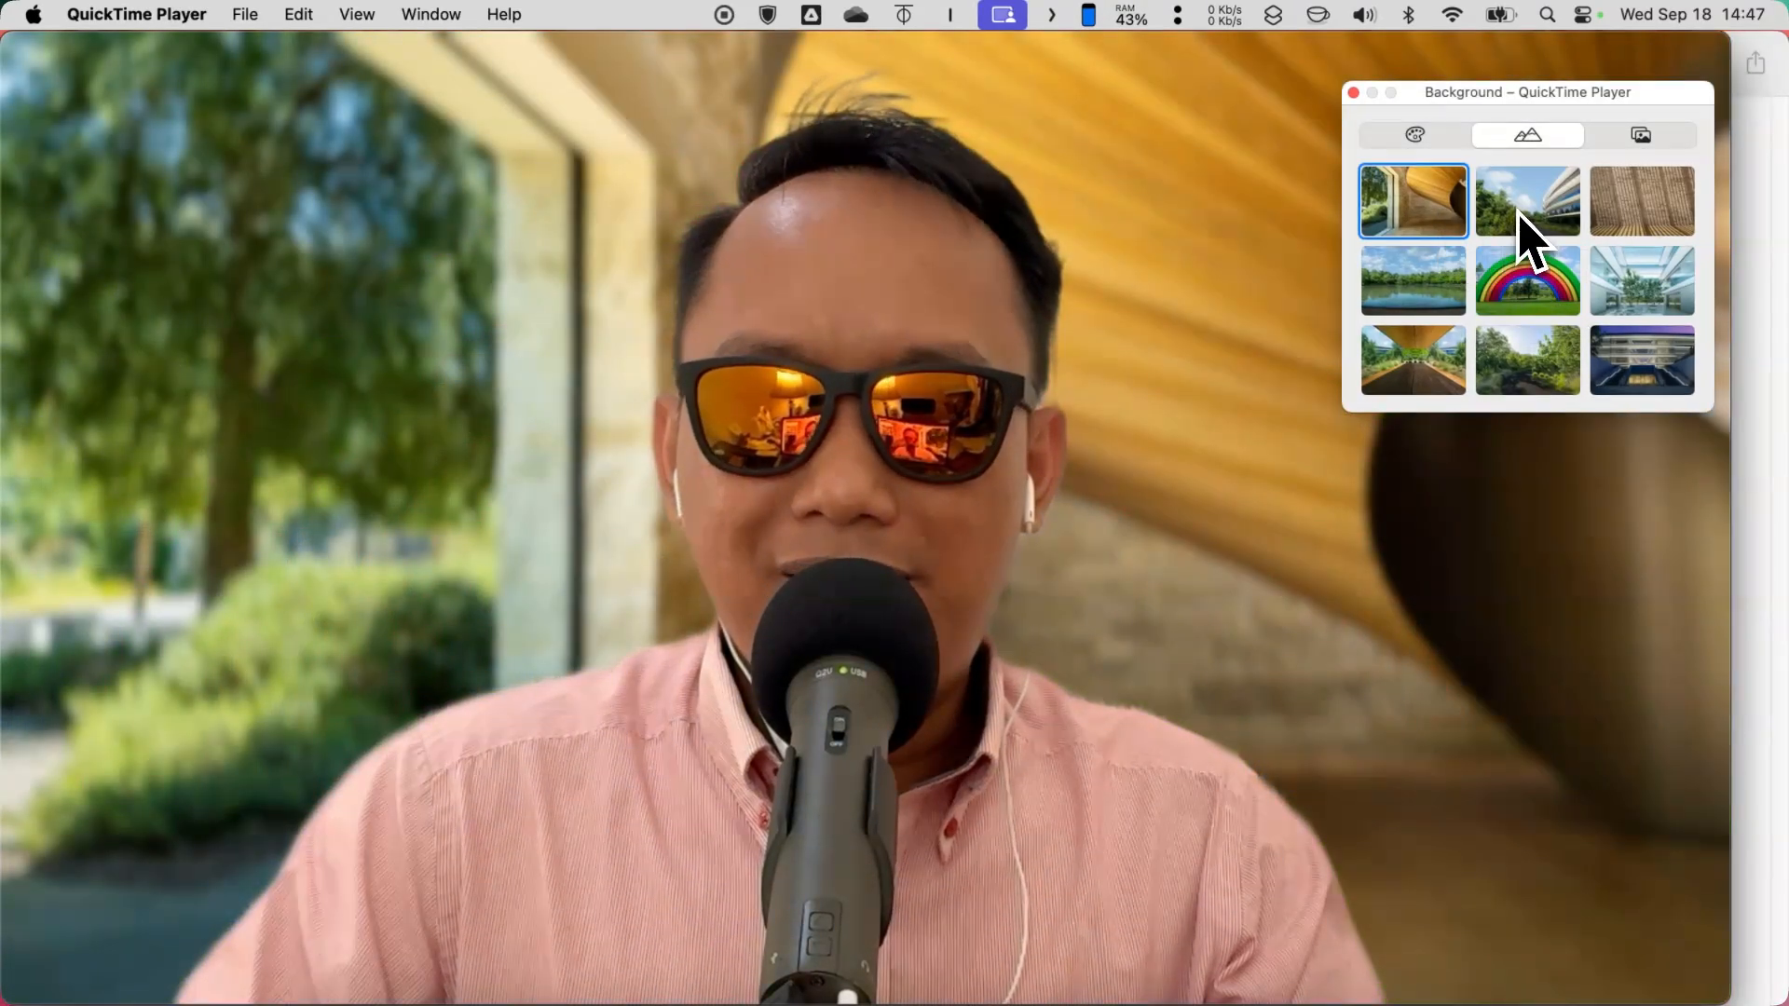
left_click(1641, 202)
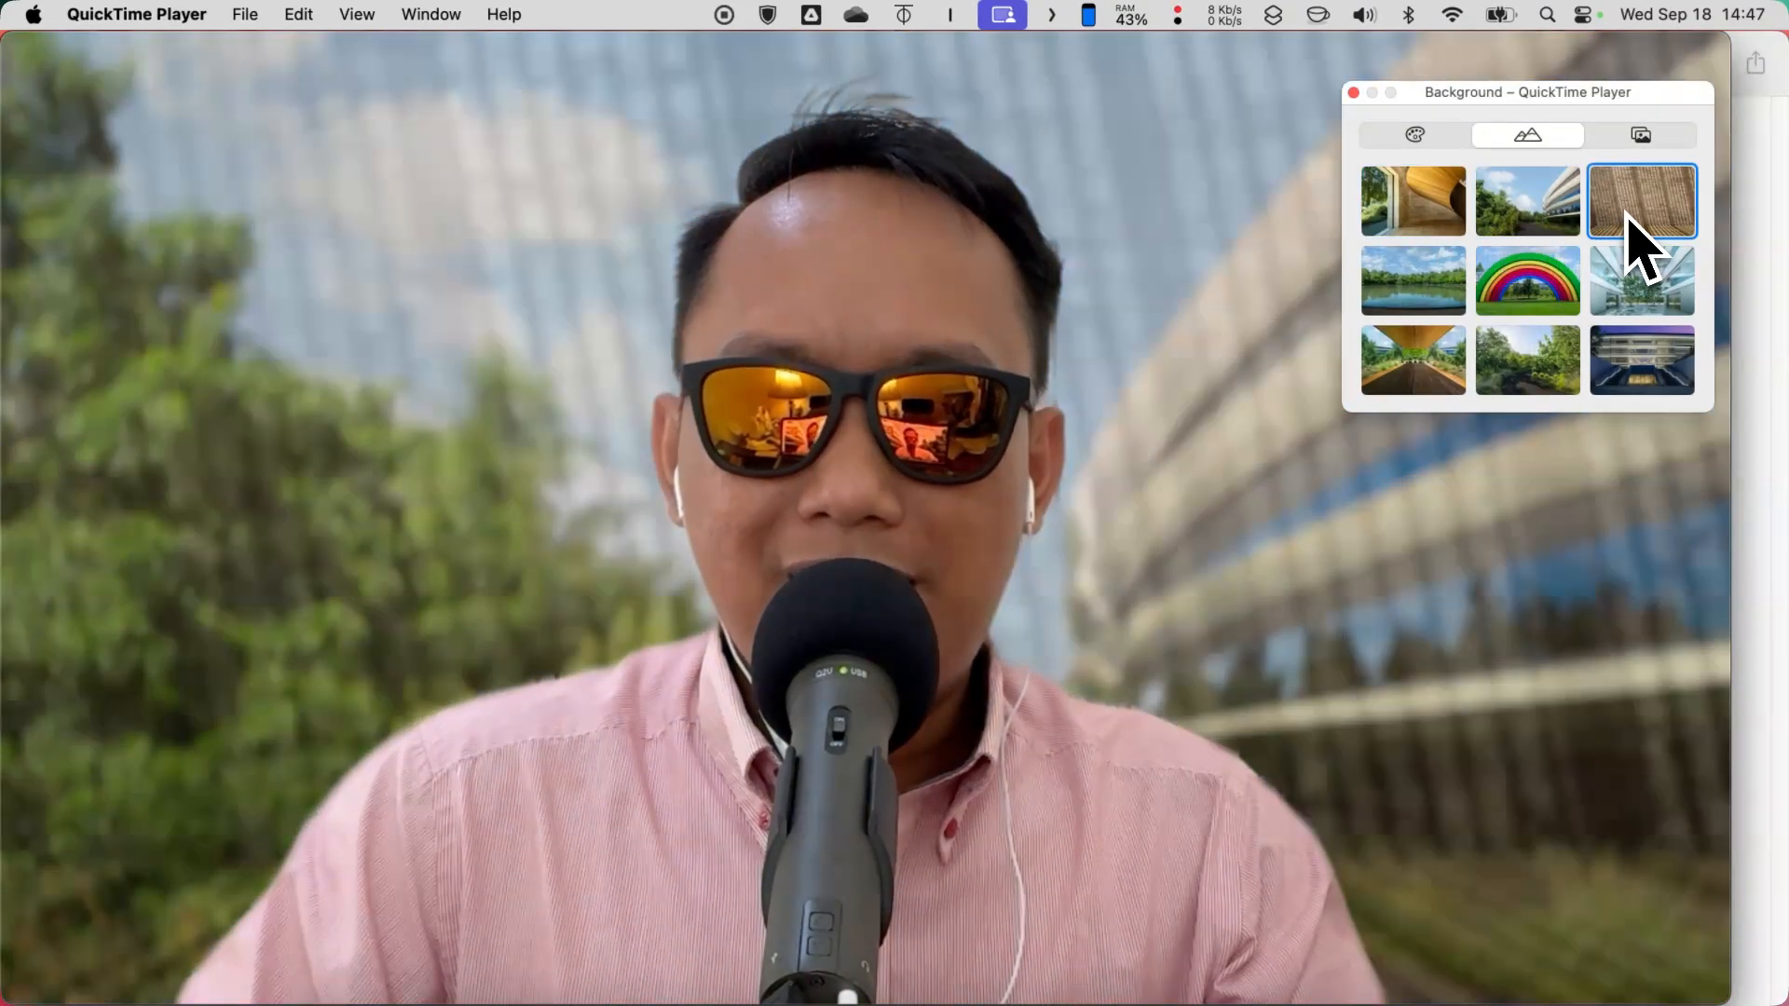
left_click(1641, 202)
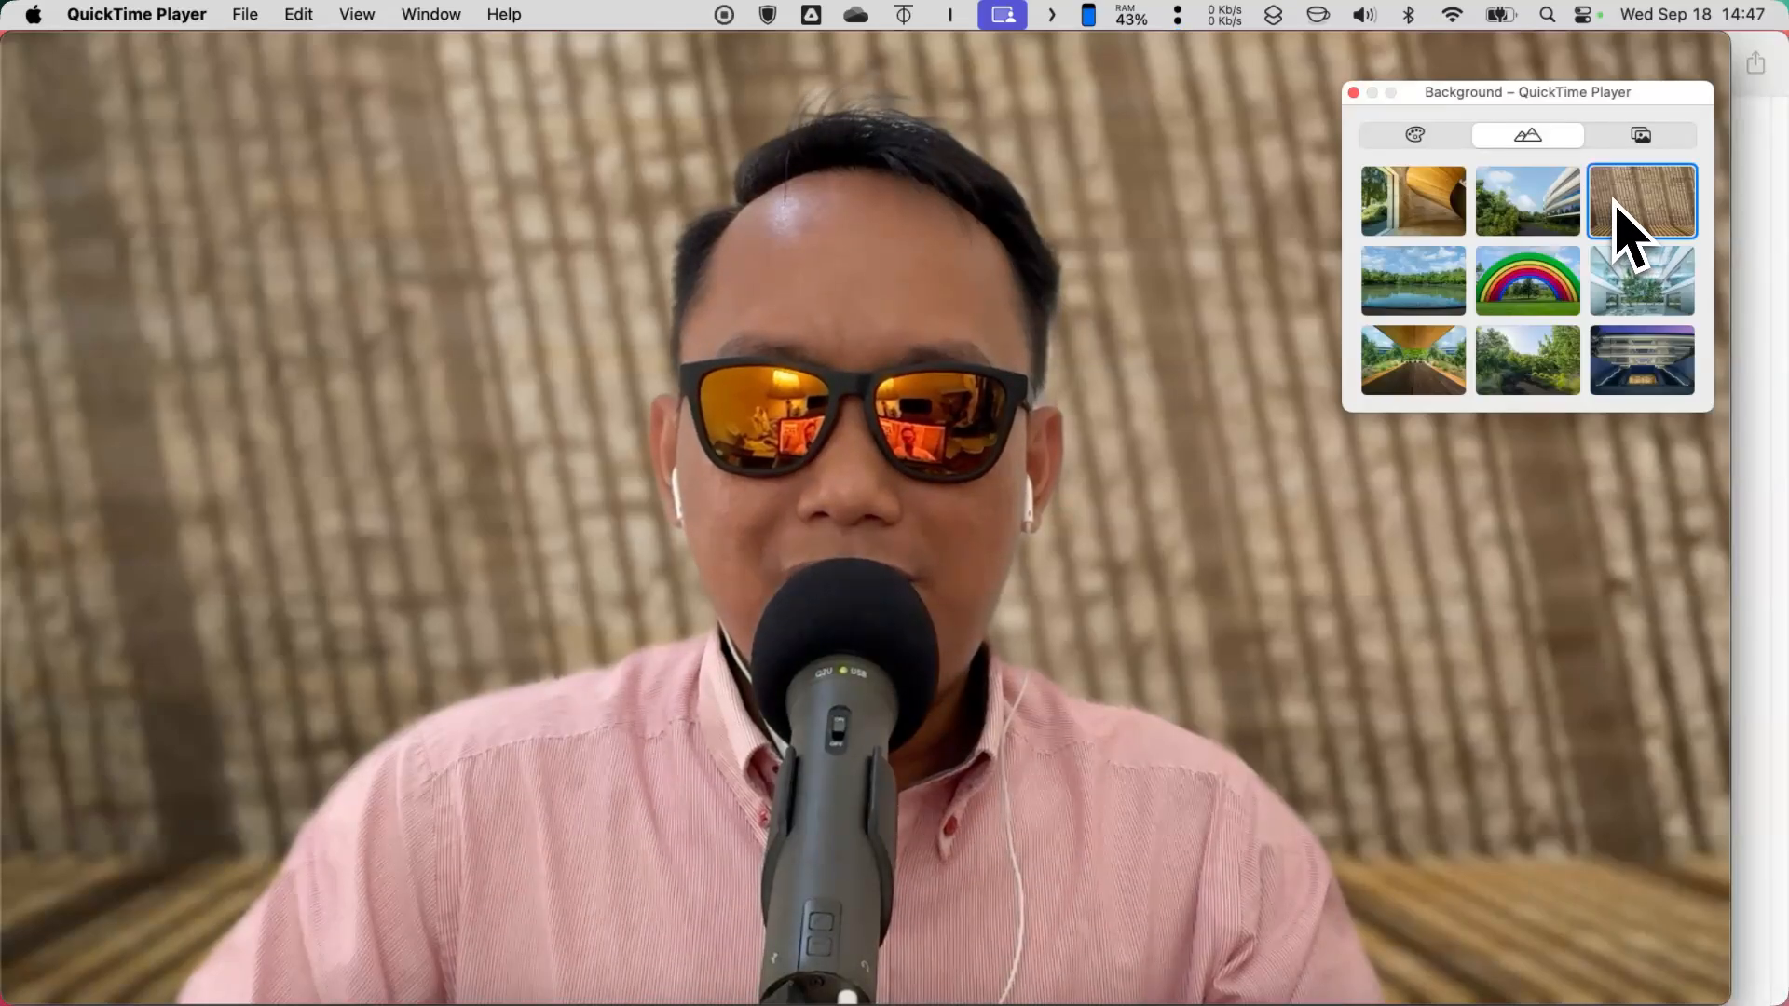
left_click(1641, 134)
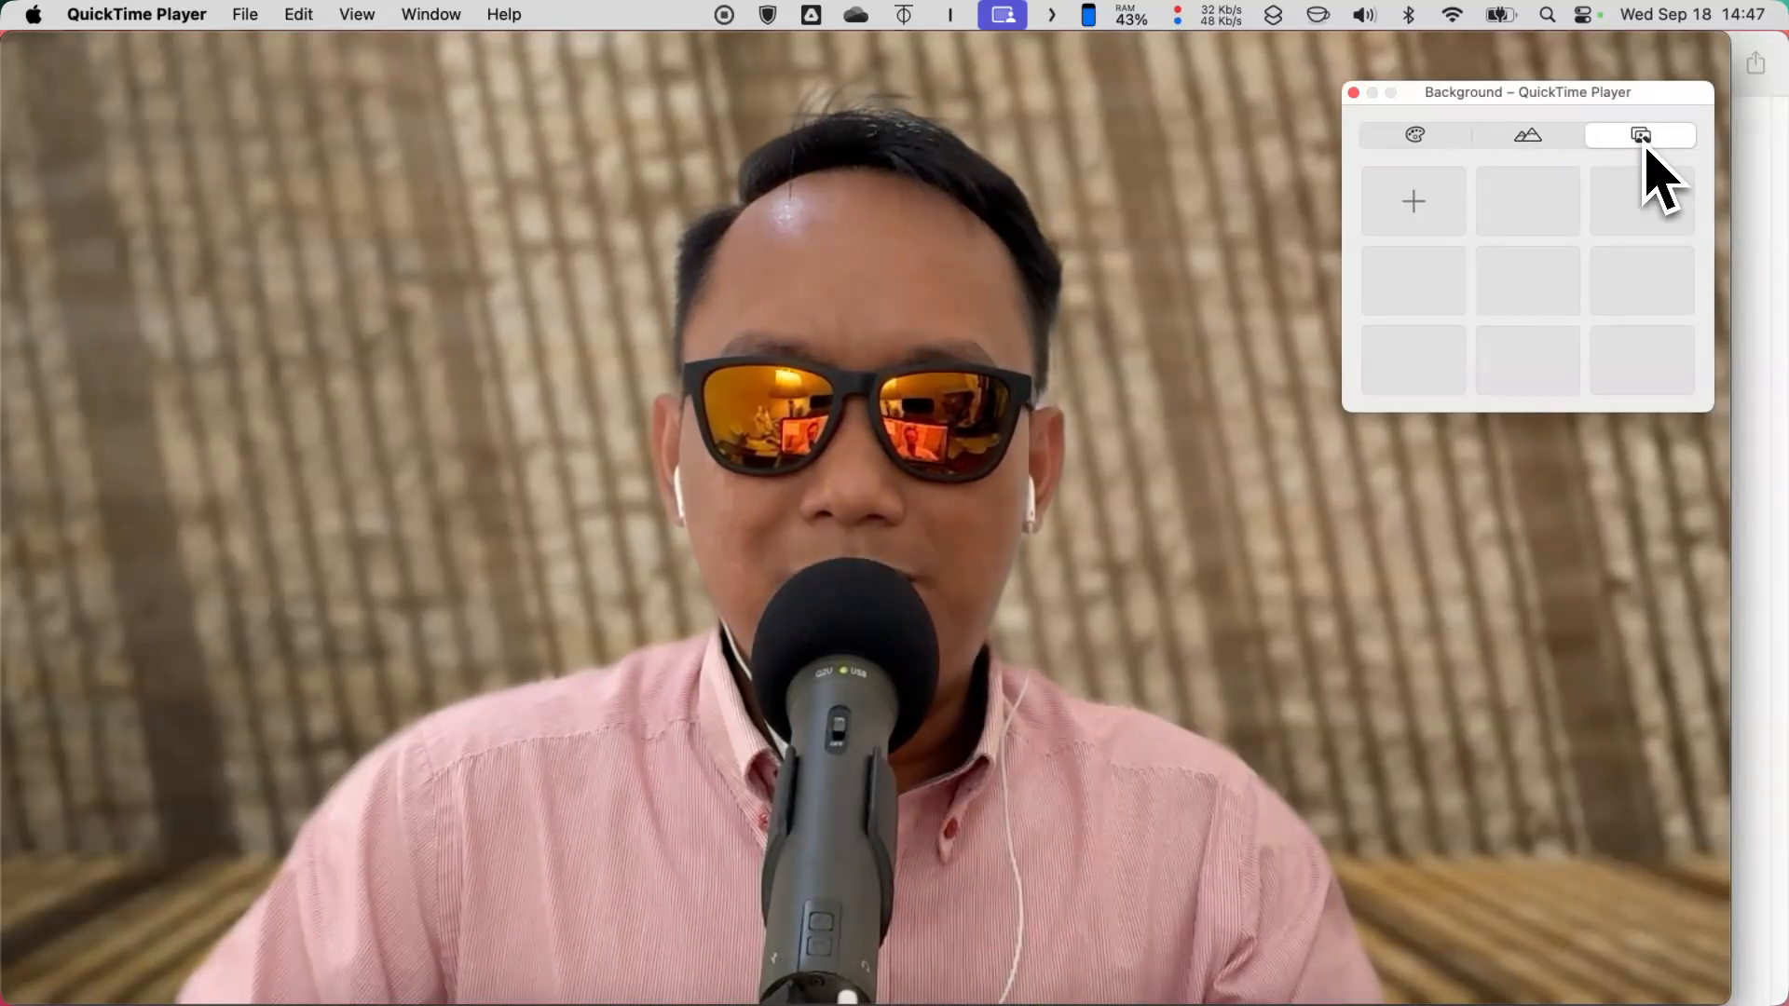
mouse_move(1586, 285)
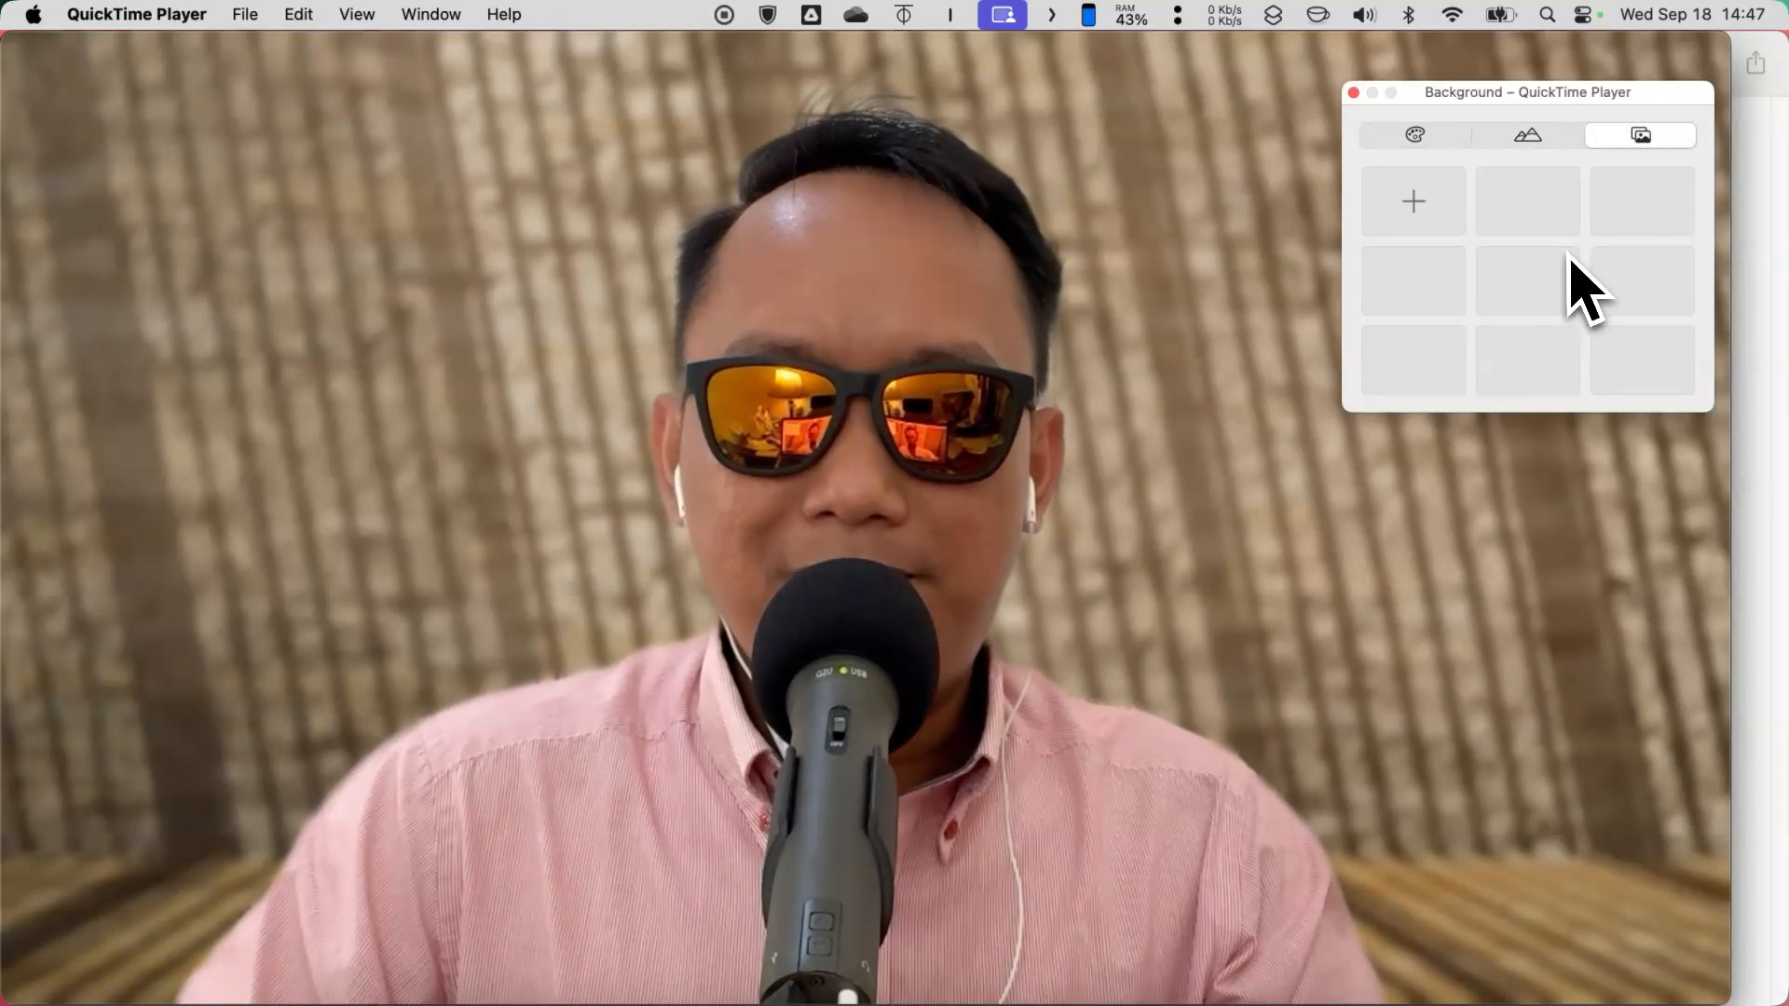